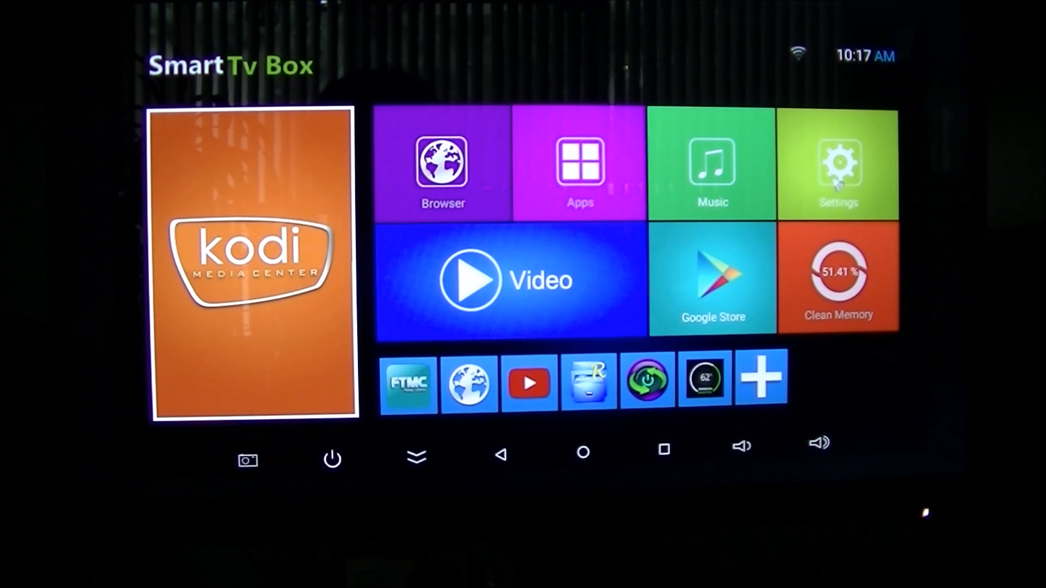
Open the device Settings from the Smart TV Box home screen
click(839, 165)
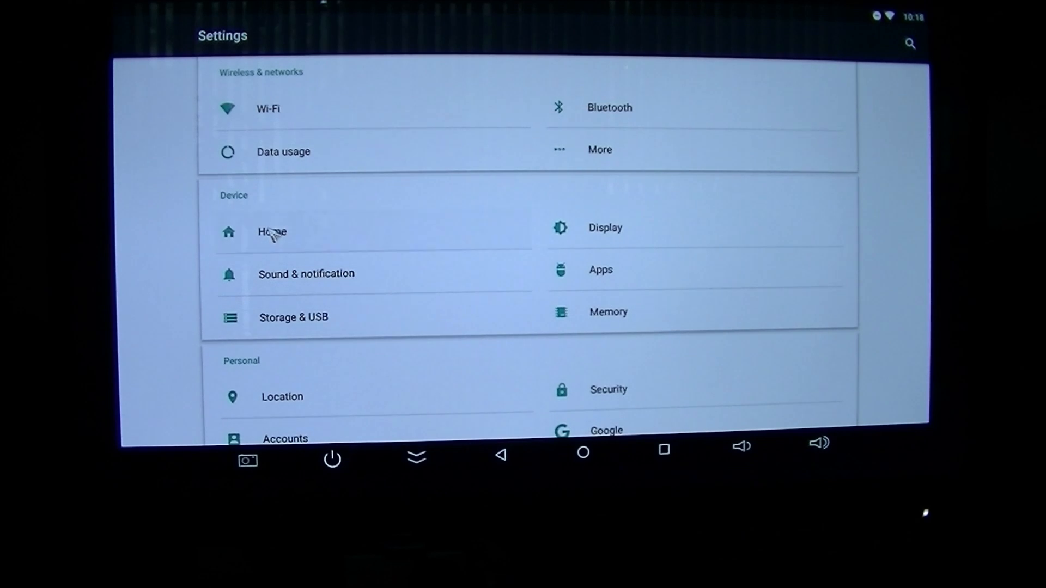
Open the Home settings page to choose Nova Launcher as the default launcher
click(271, 232)
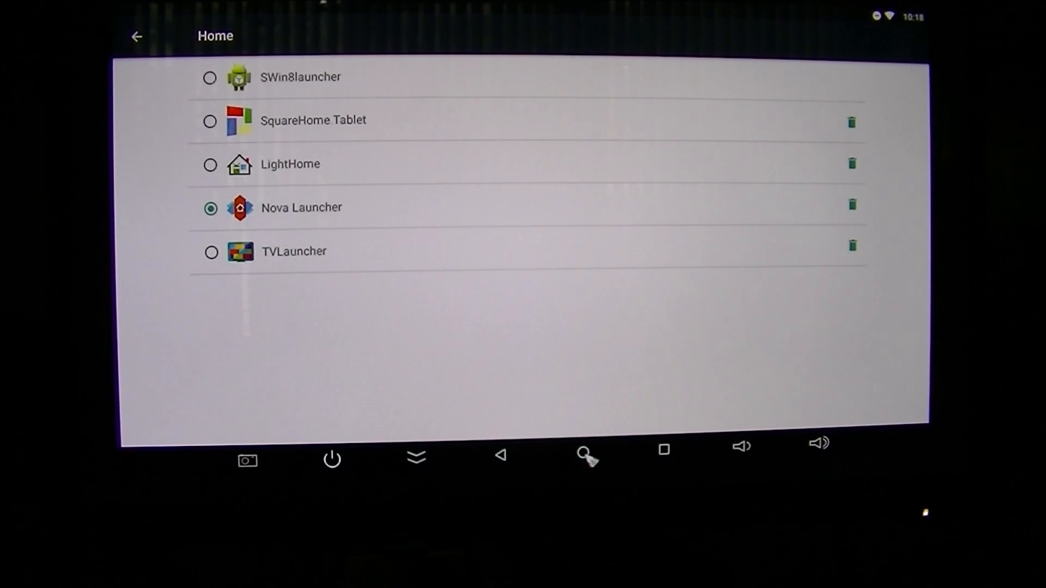